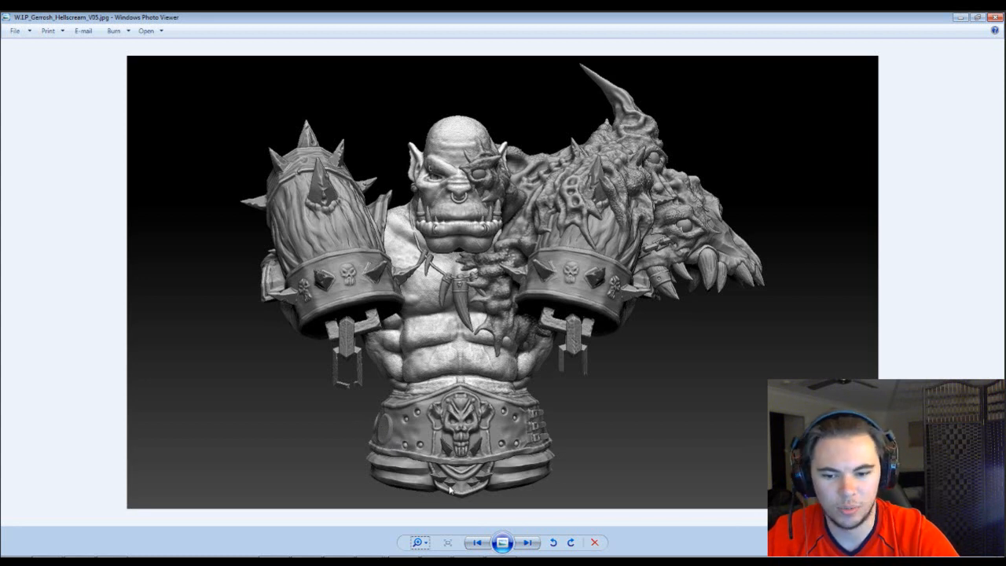
pyautogui.moveTo(610, 163)
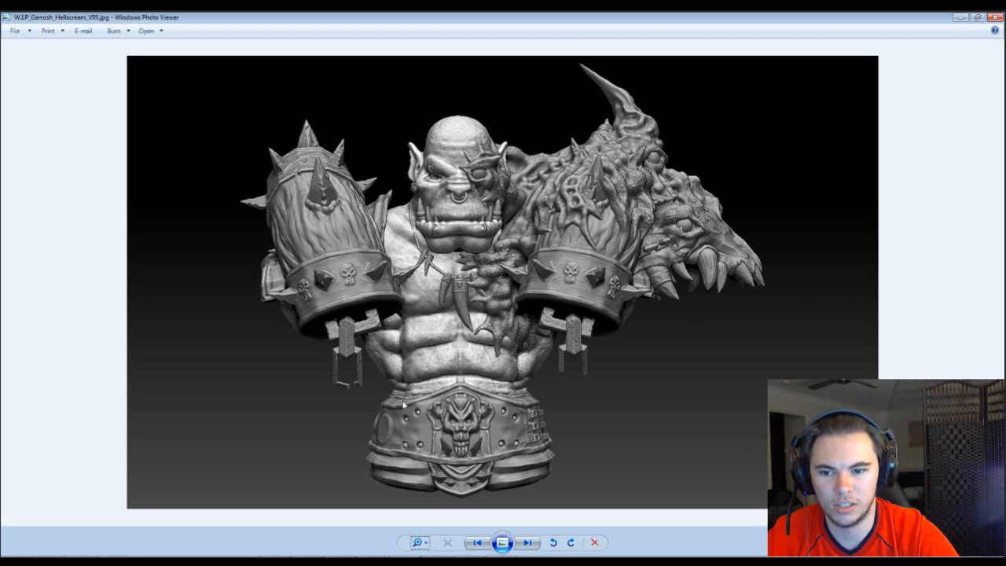
pyautogui.moveTo(412, 311)
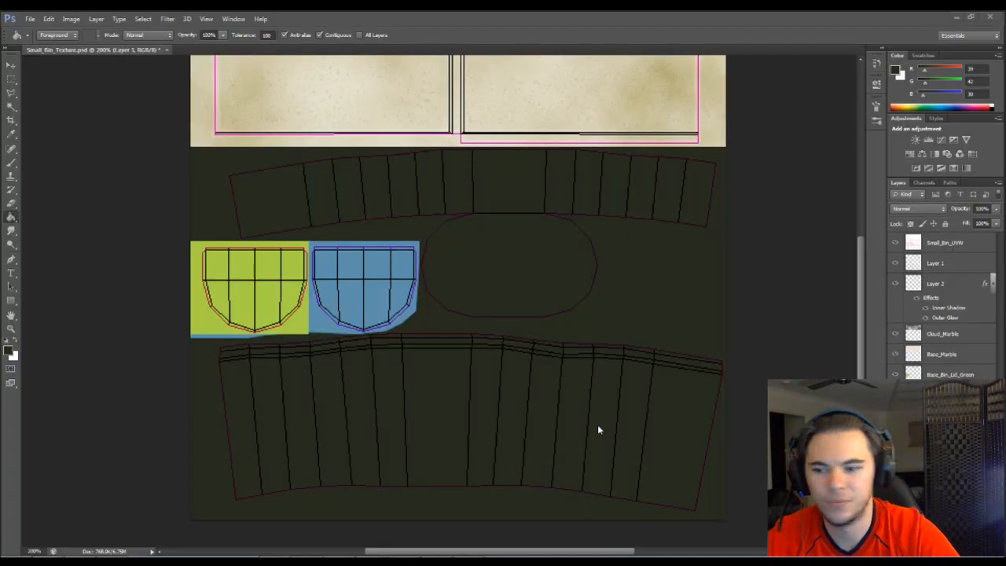
pyautogui.moveTo(99, 353)
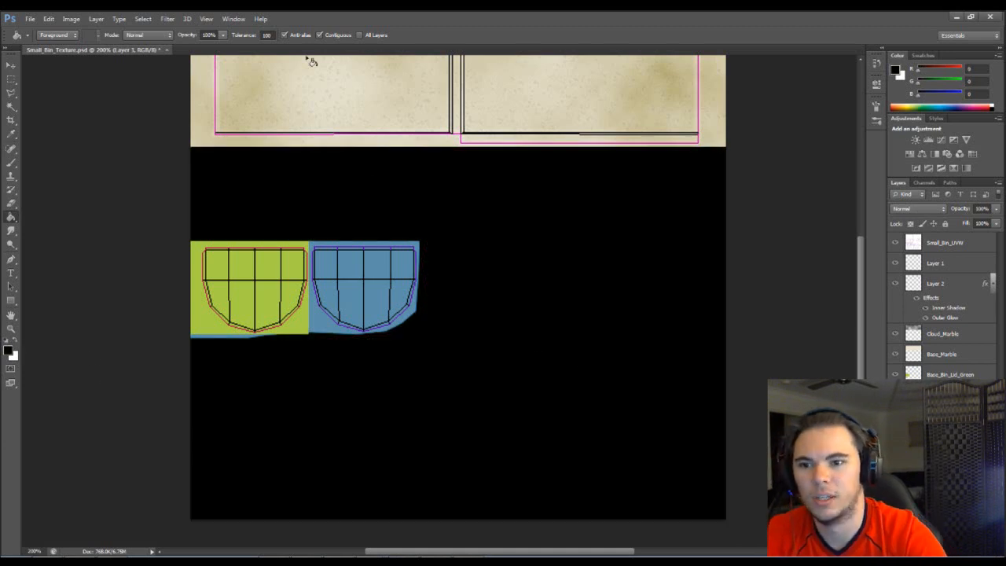
# Step: Render Clouds on the black layer, set it to Overlay and lower its opacity
pyautogui.click(143, 18)
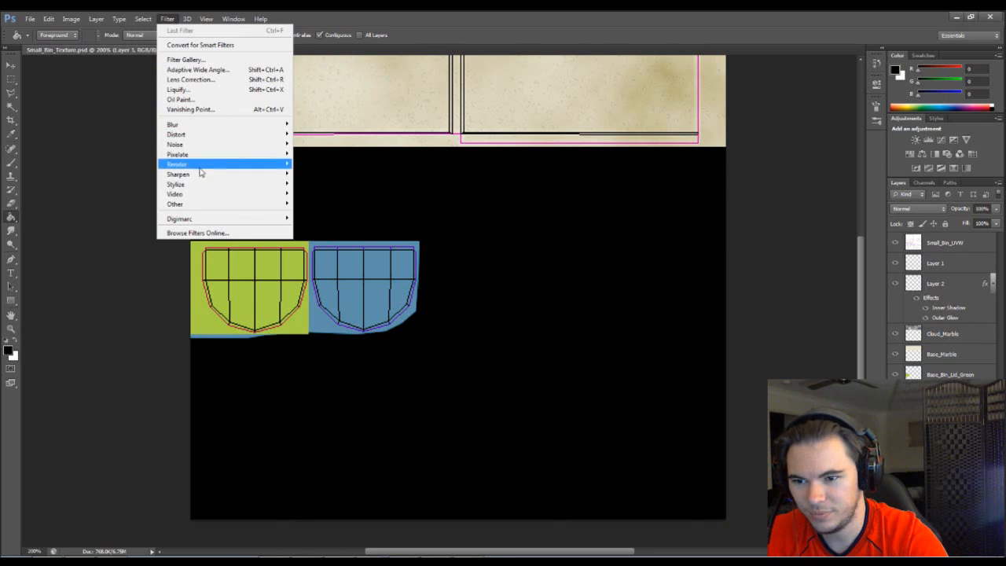
pyautogui.click(176, 164)
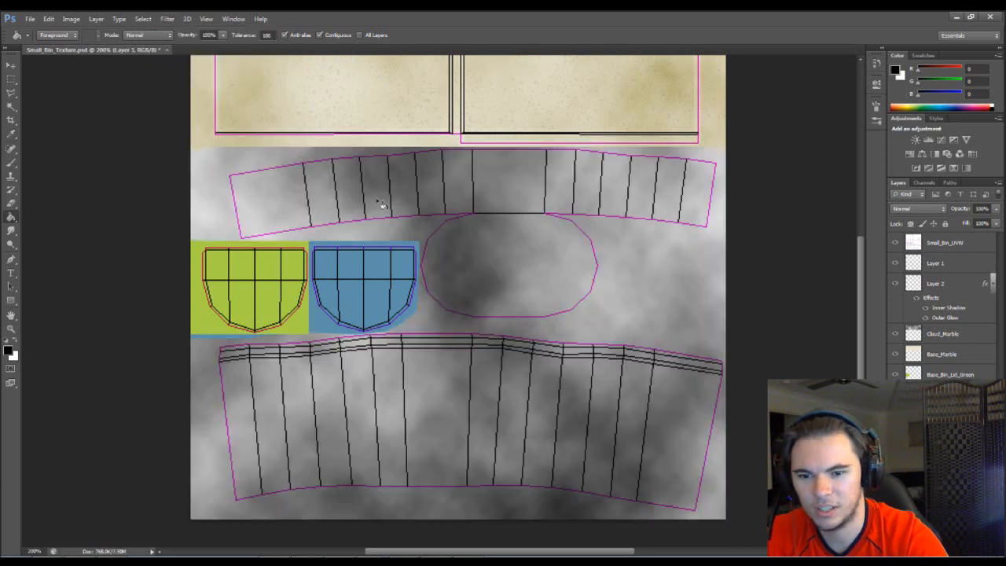
pyautogui.click(919, 209)
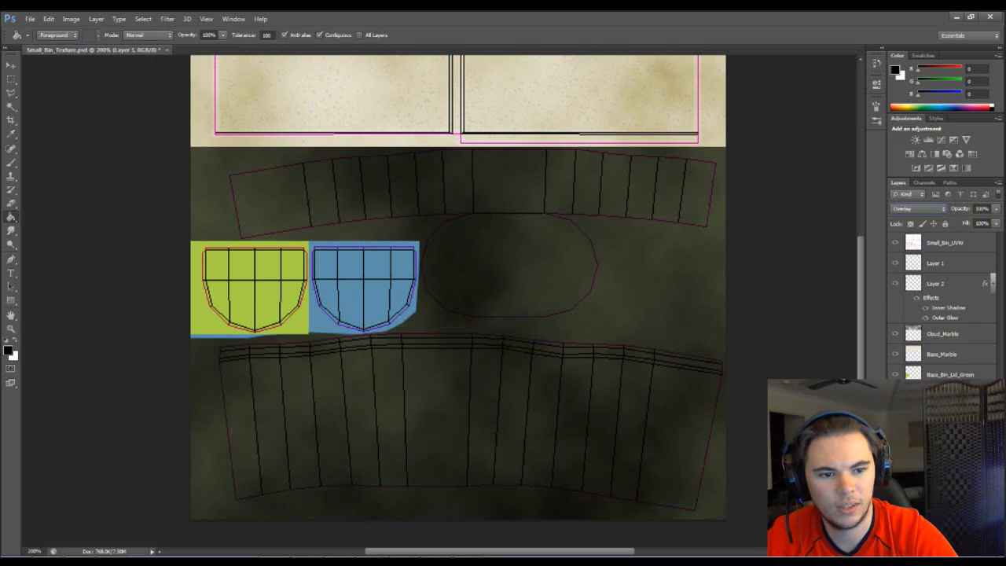
pyautogui.moveTo(990, 207); pyautogui.dragTo(957, 208)
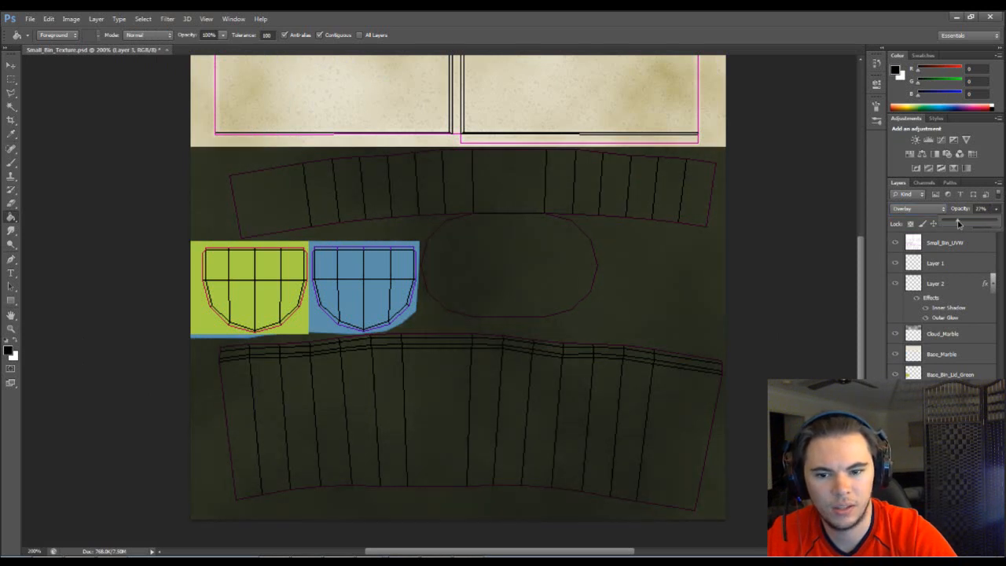
pyautogui.moveTo(958, 223); pyautogui.dragTo(965, 223)
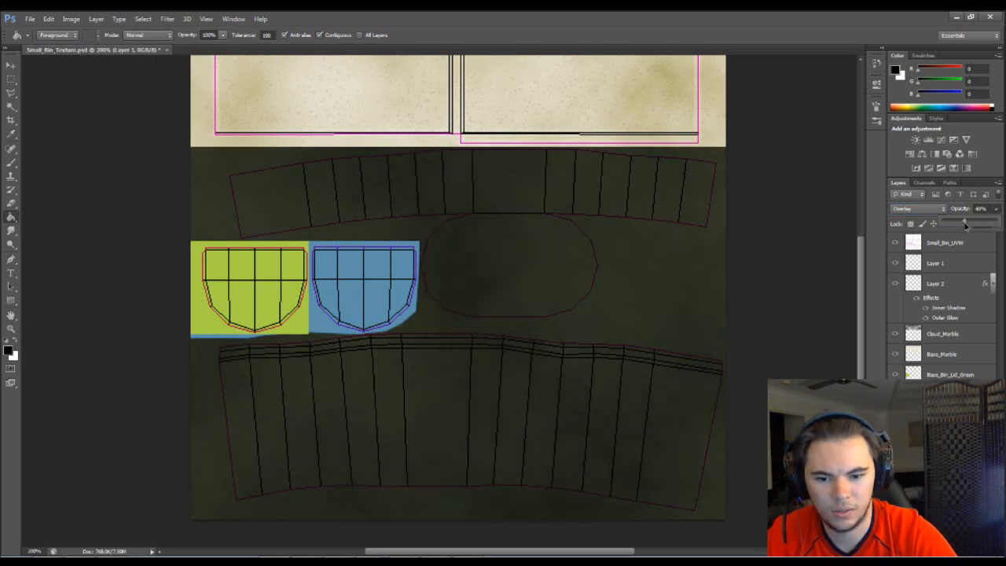
pyautogui.moveTo(971, 224); pyautogui.dragTo(962, 223)
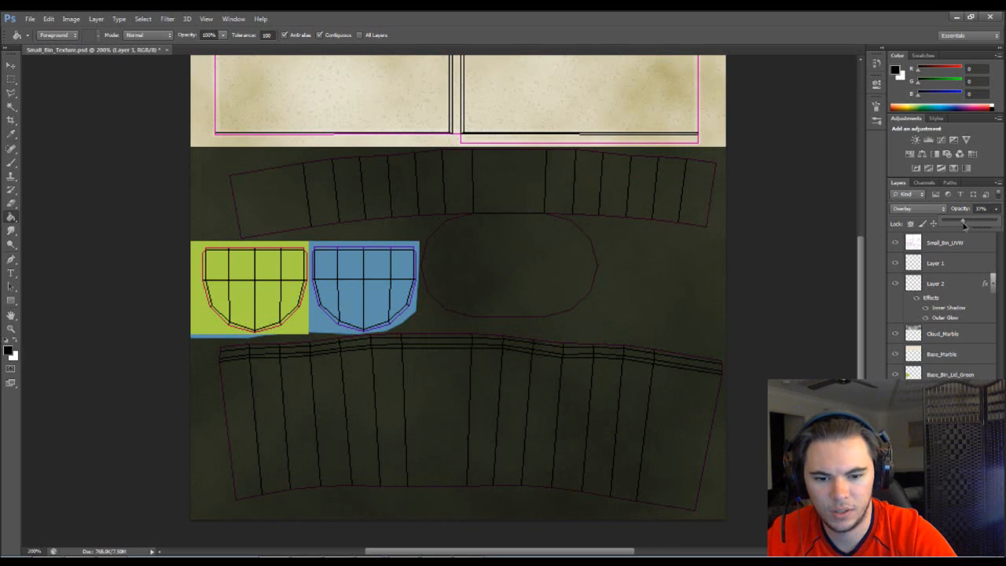
pyautogui.moveTo(723, 333)
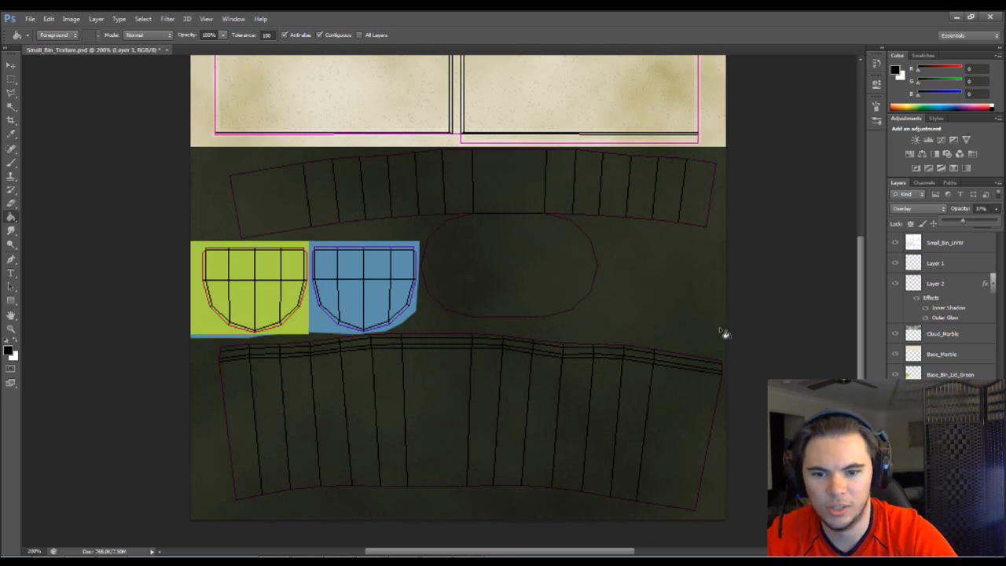
pyautogui.moveTo(808, 314)
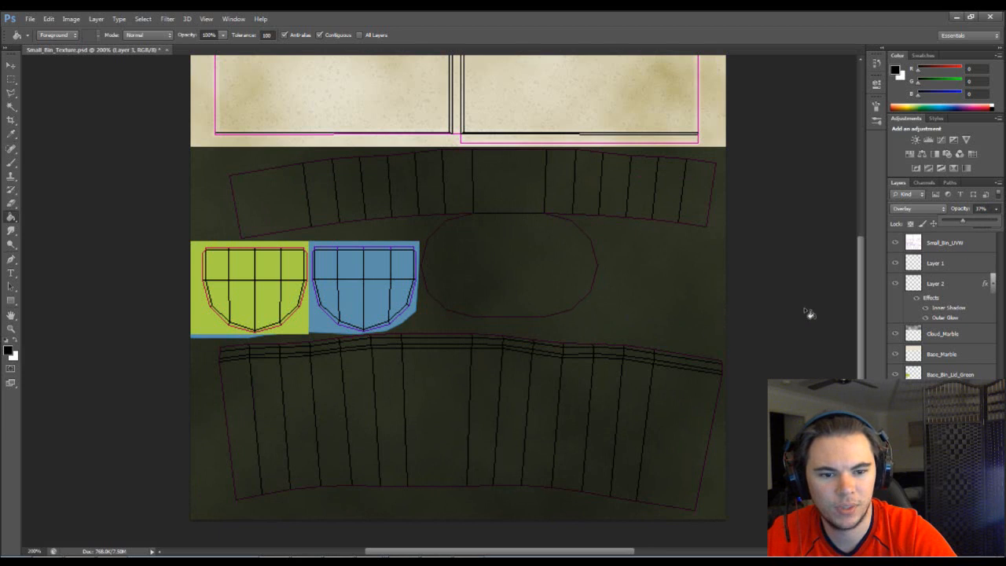
pyautogui.moveTo(610, 301)
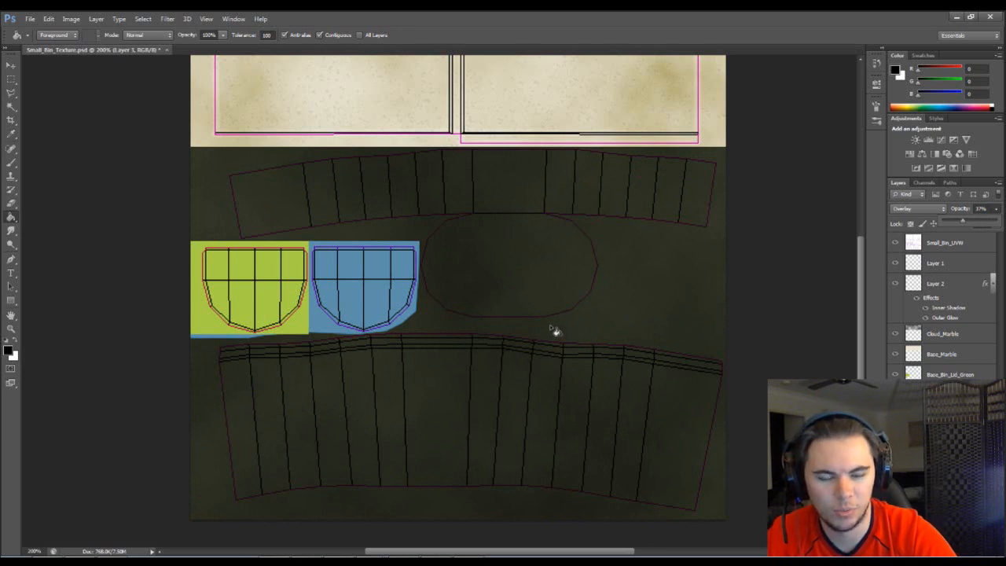
pyautogui.moveTo(743, 379)
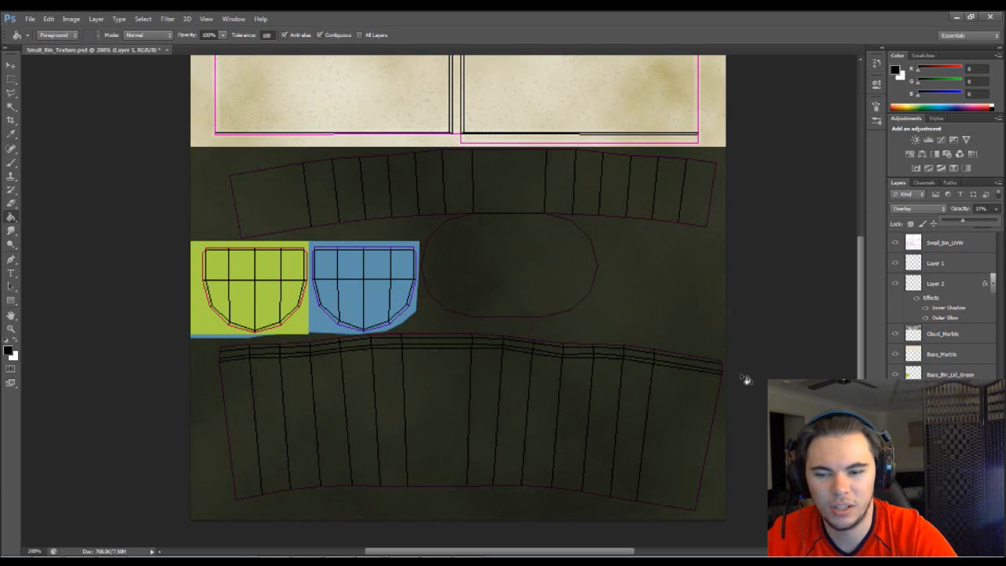
pyautogui.moveTo(577, 245)
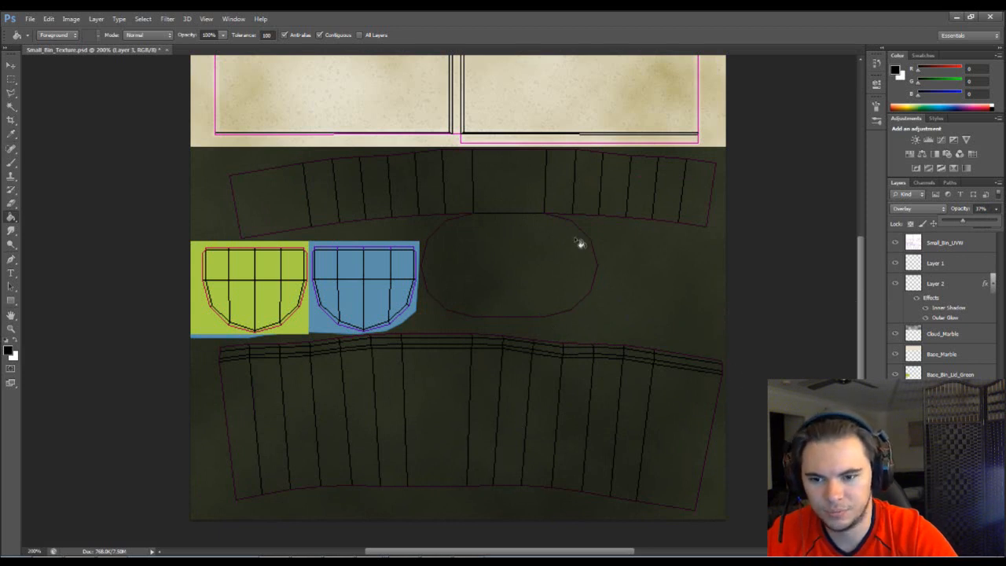
pyautogui.moveTo(261, 286)
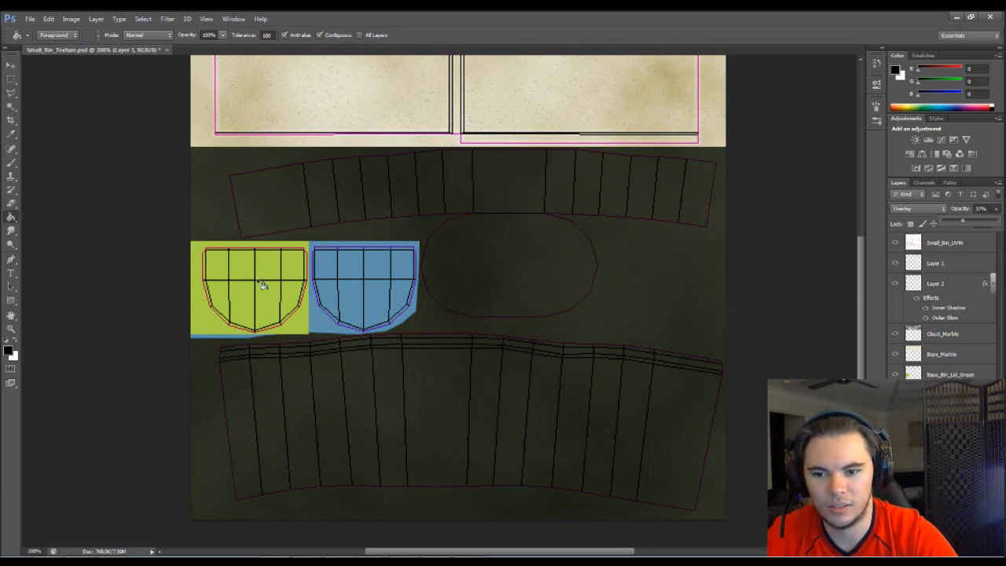
pyautogui.moveTo(764, 311)
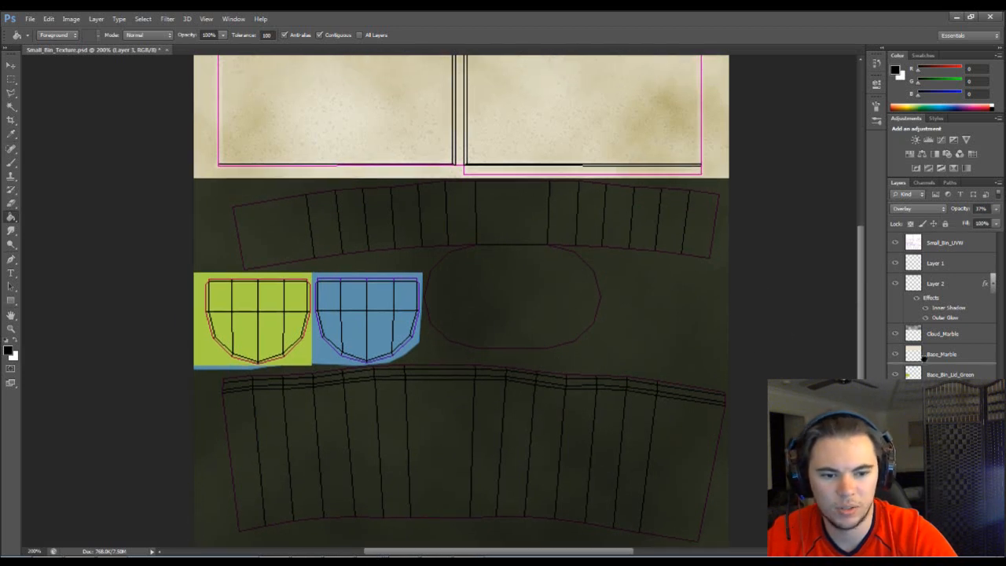
pyautogui.click(937, 374)
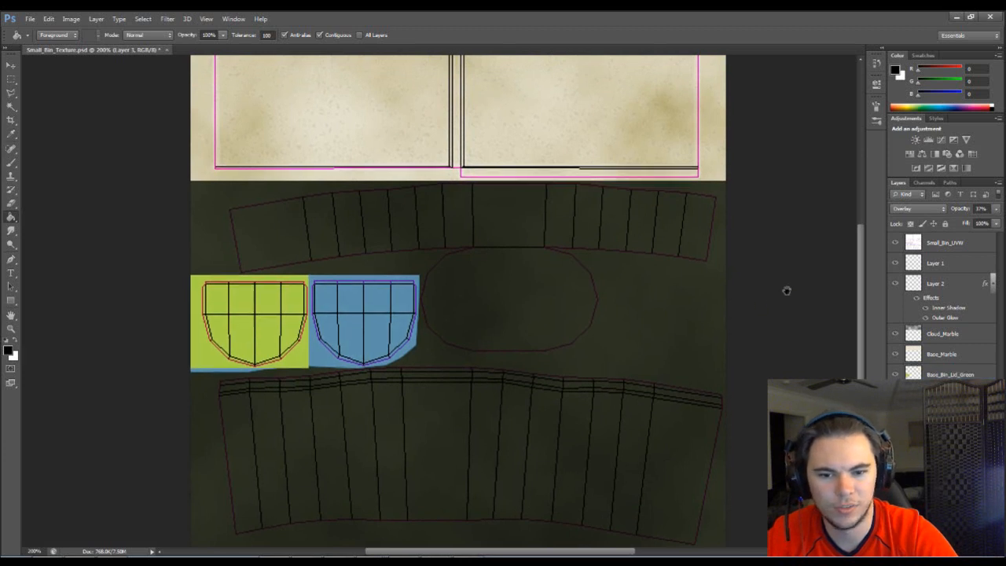
pyautogui.scroll(-3)
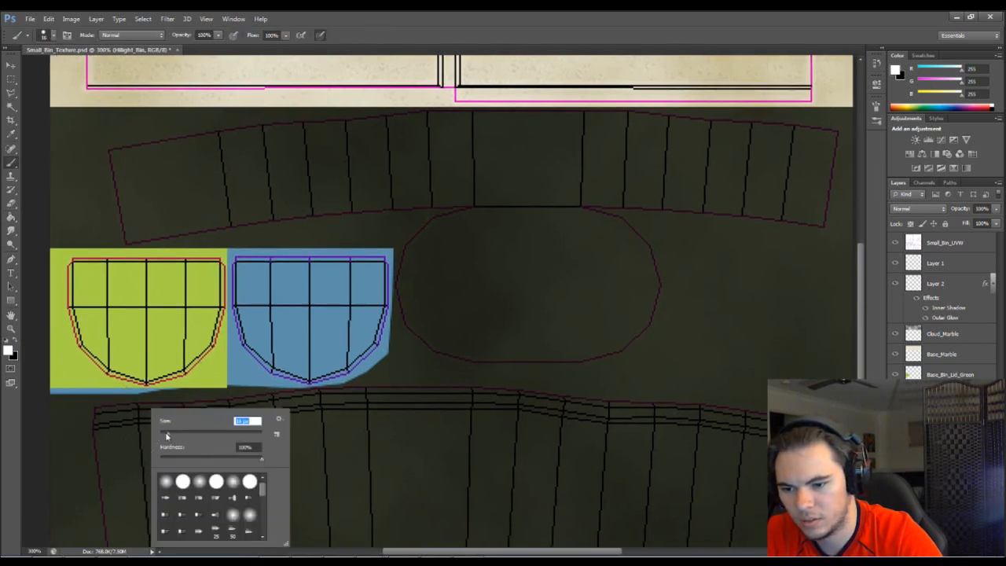
pyautogui.moveTo(138, 443)
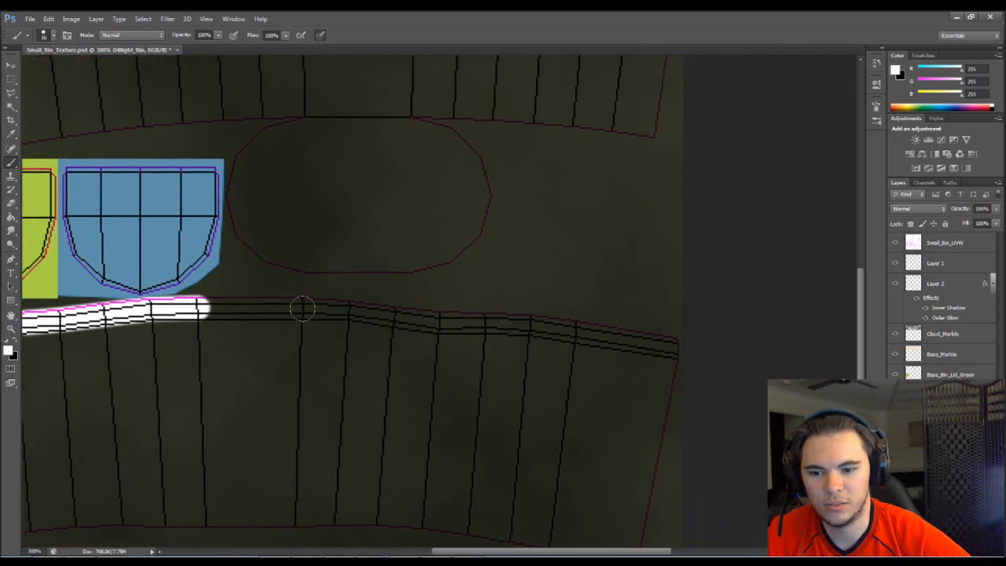
# Step: Paint white highlight strokes along the upper rim edge of the lower bin strip
pyautogui.moveTo(302, 306); pyautogui.dragTo(348, 307)
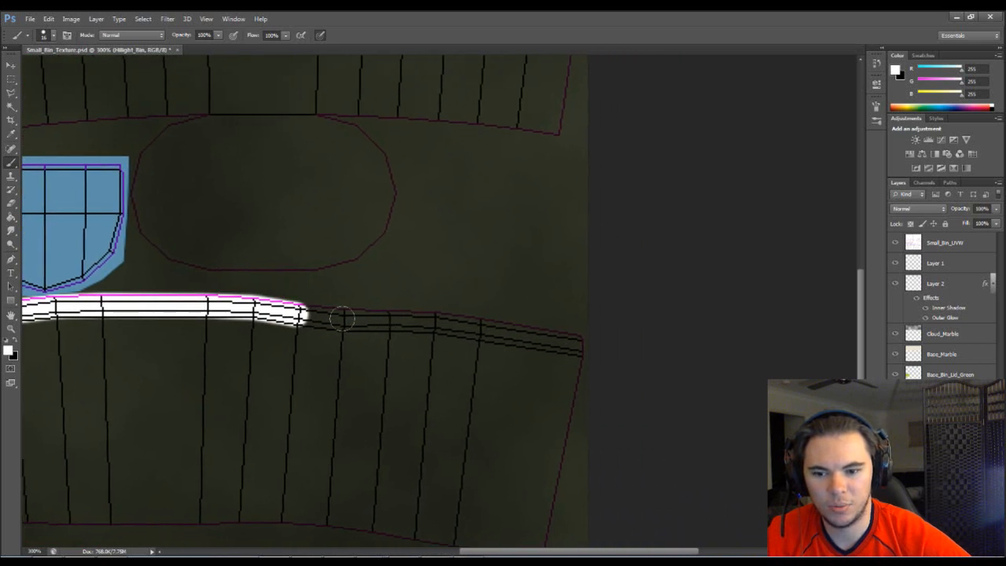
pyautogui.moveTo(302, 315); pyautogui.dragTo(353, 317)
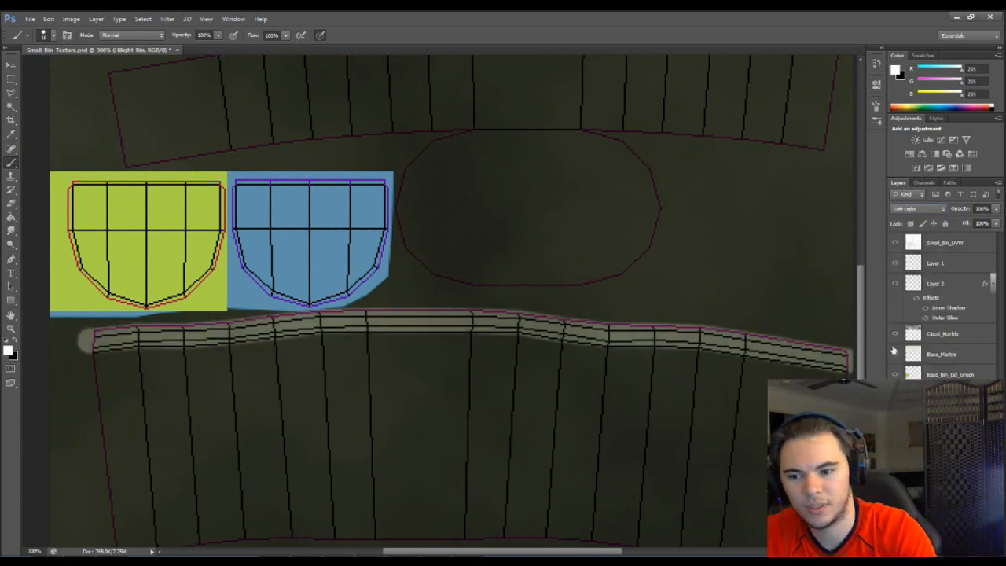
# Step: Hide the UV wireframe layer to preview the blended highlight, then show it again
pyautogui.click(909, 208)
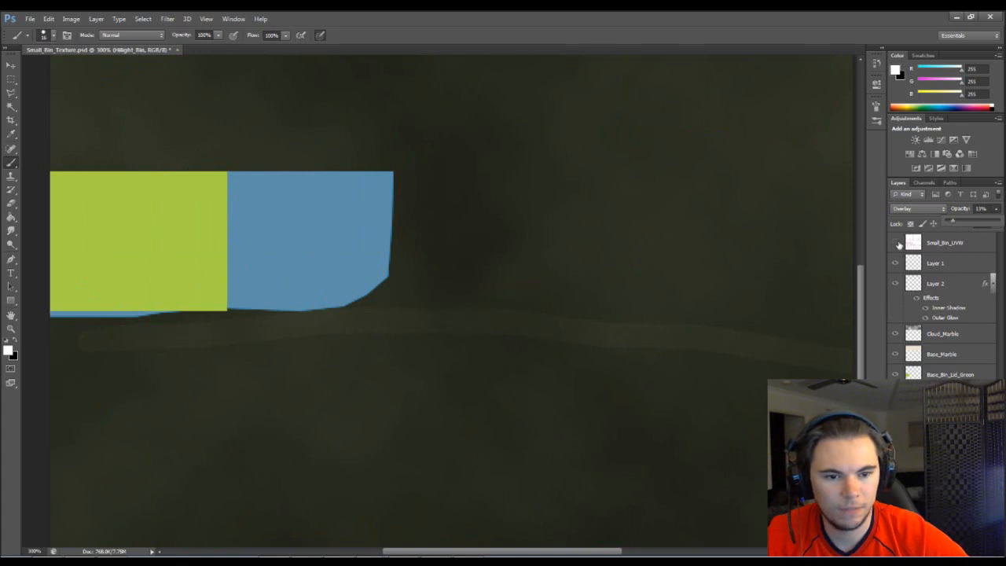
pyautogui.click(895, 243)
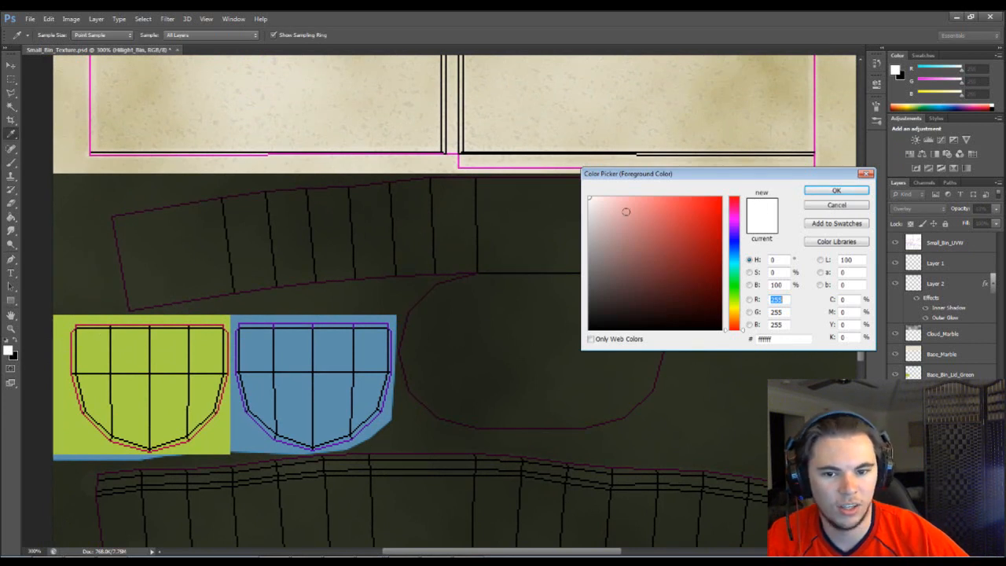
# Step: Pick a near-white foreground colour for the rim highlight strokes
pyautogui.click(836, 190)
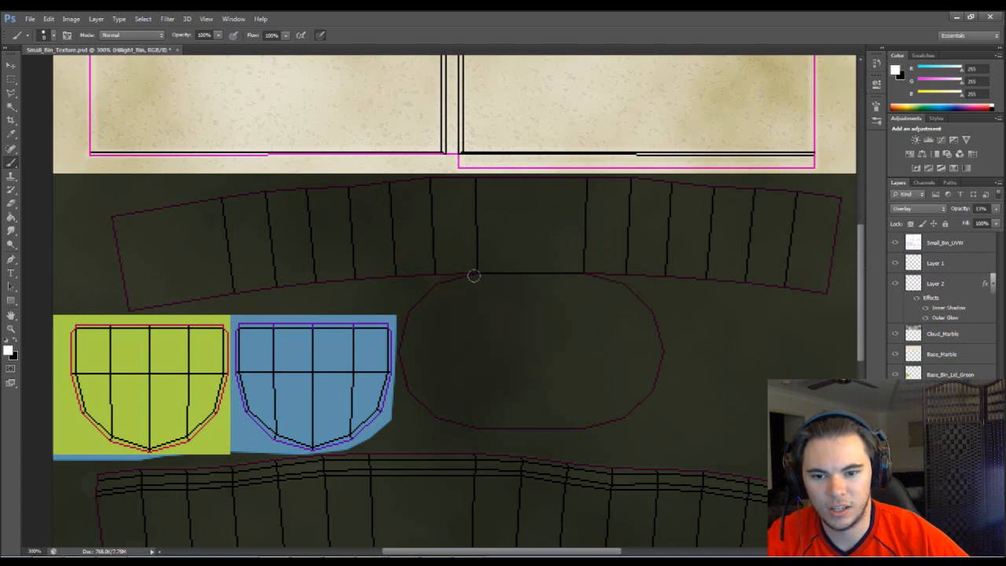
pyautogui.moveTo(425, 300)
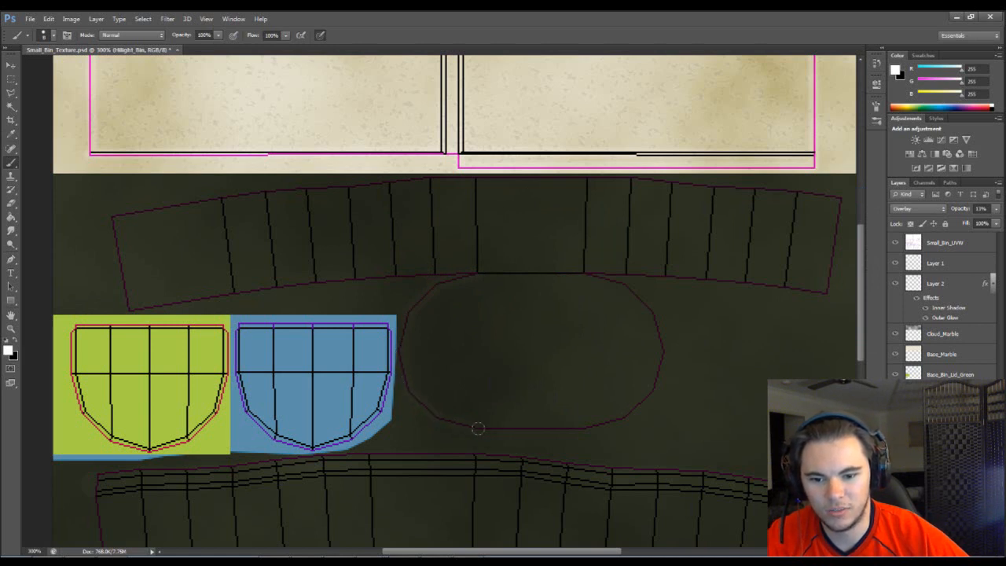
pyautogui.moveTo(627, 418)
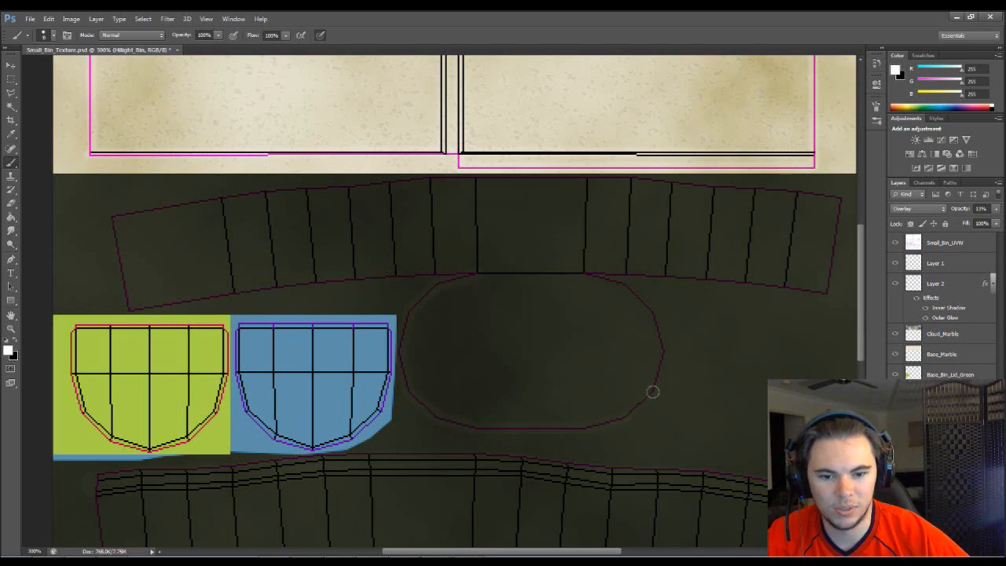
pyautogui.moveTo(652, 308)
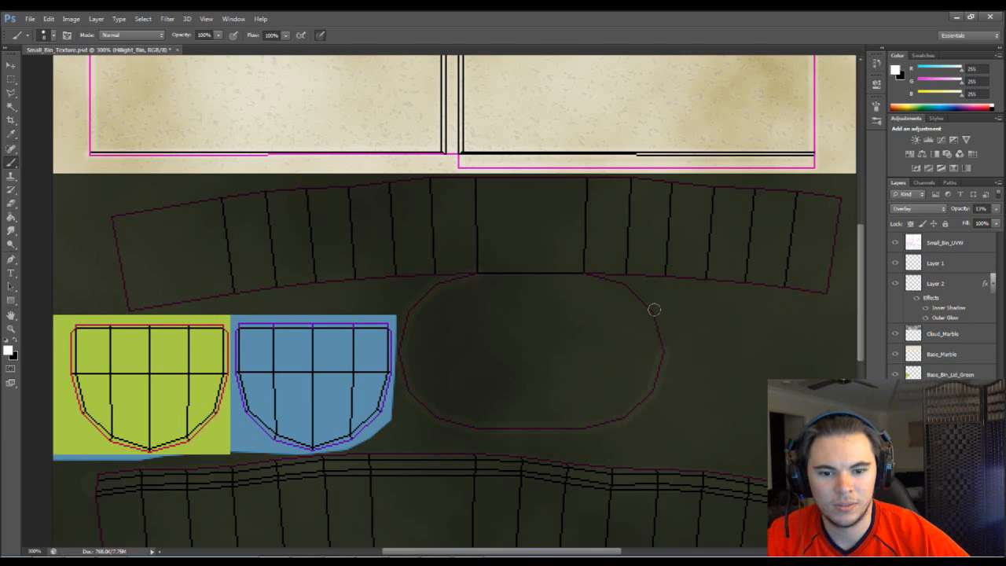
pyautogui.moveTo(623, 283)
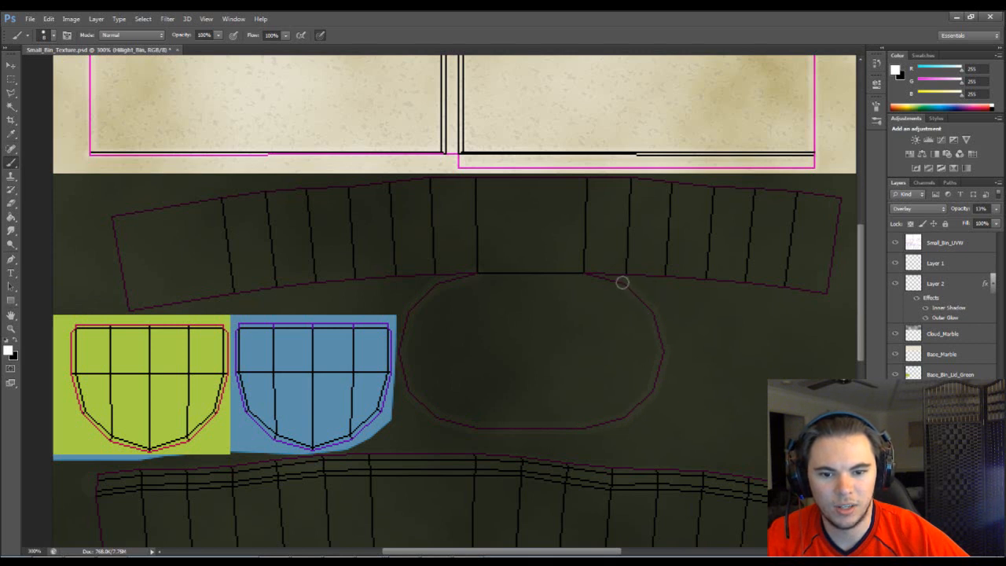
pyautogui.moveTo(660, 279)
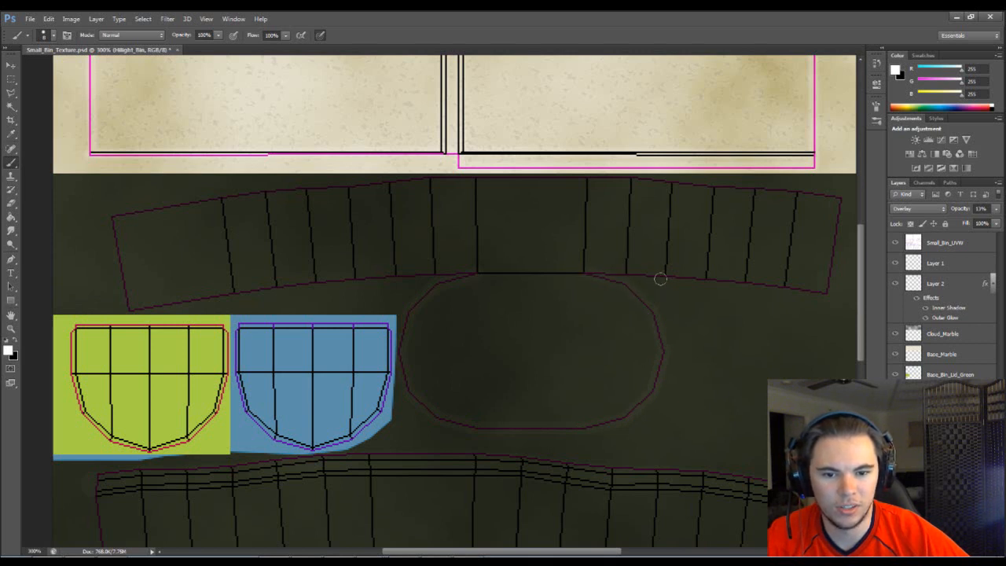
pyautogui.moveTo(767, 286)
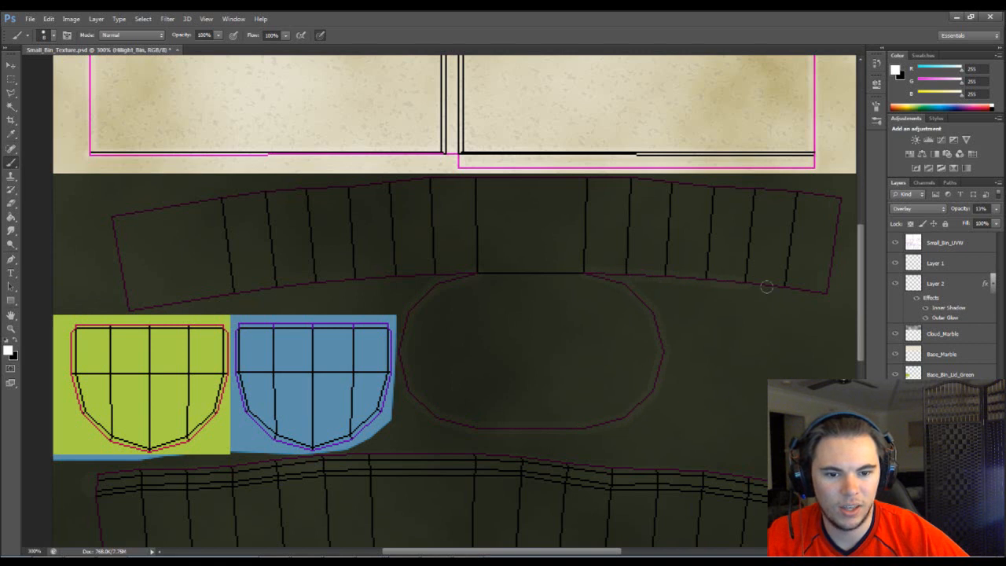
pyautogui.moveTo(509, 280)
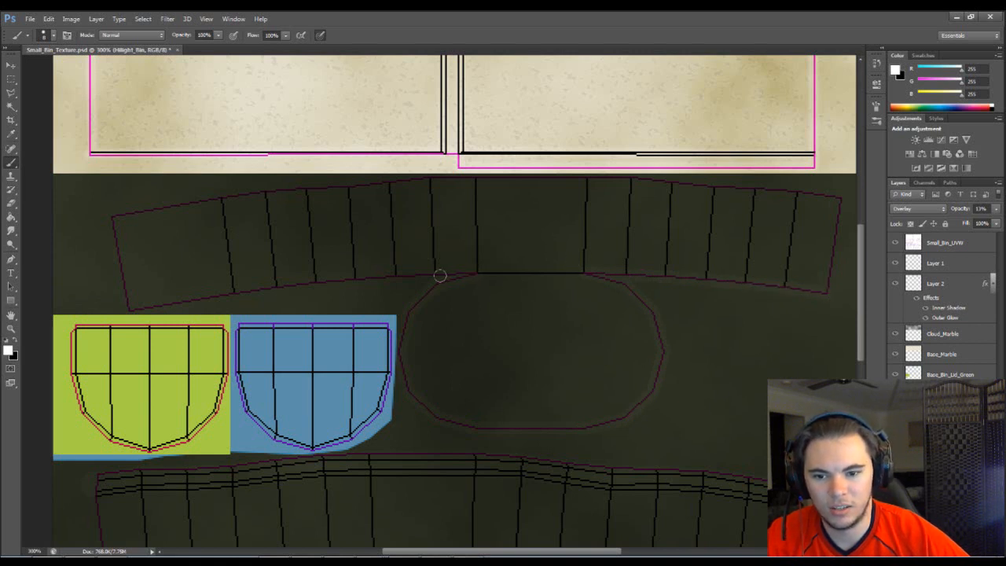
pyautogui.moveTo(437, 273)
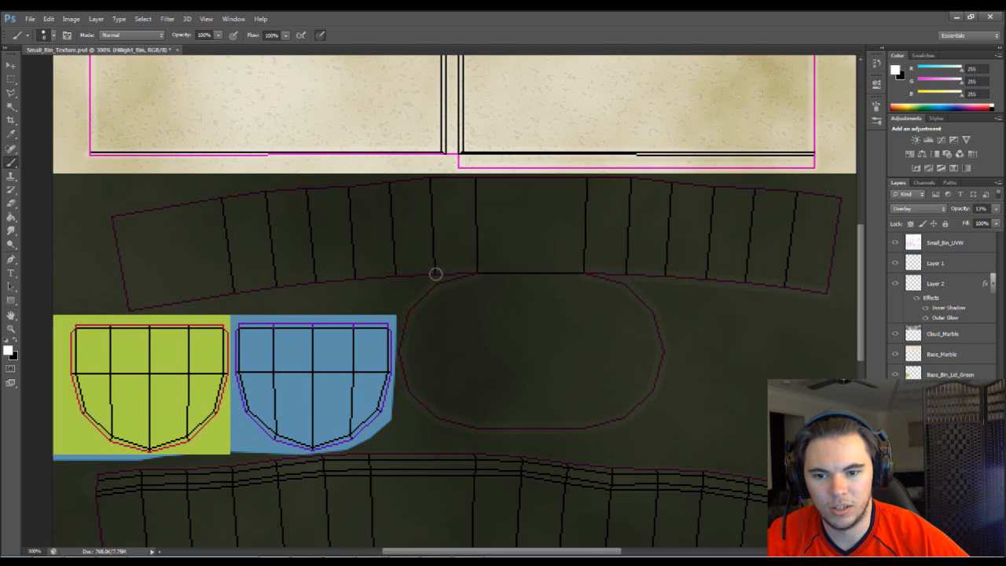
pyautogui.moveTo(352, 280)
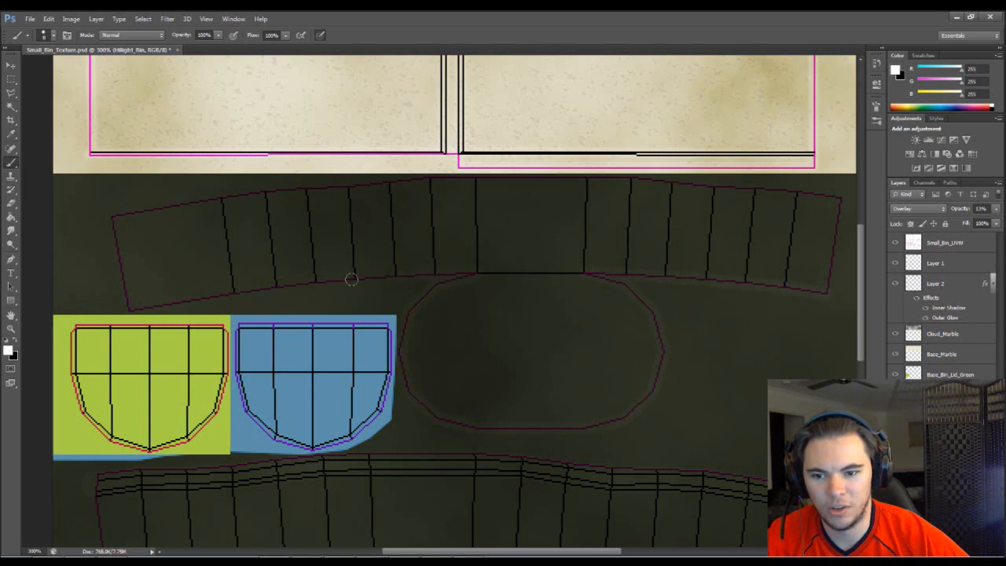
pyautogui.moveTo(316, 283)
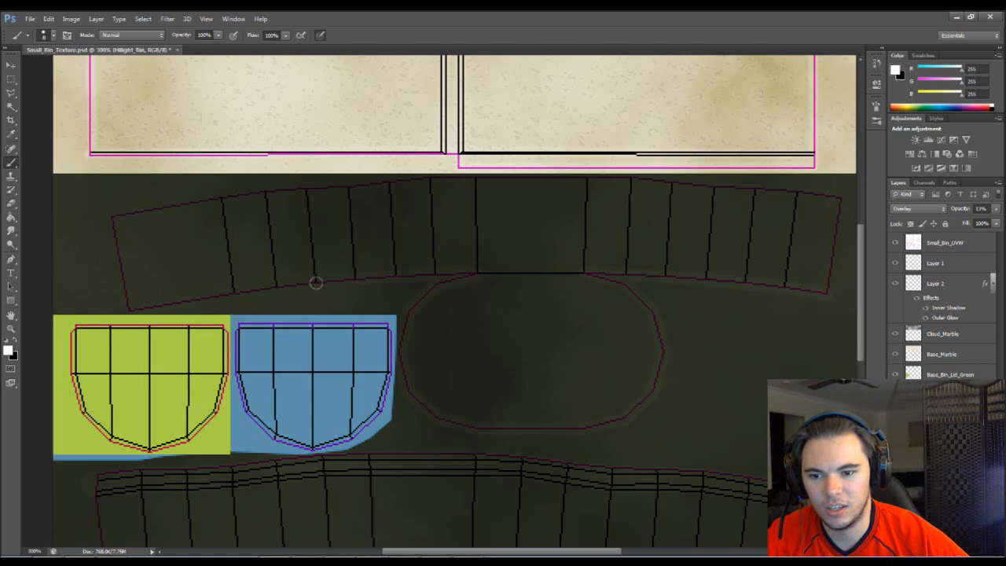
pyautogui.moveTo(236, 291)
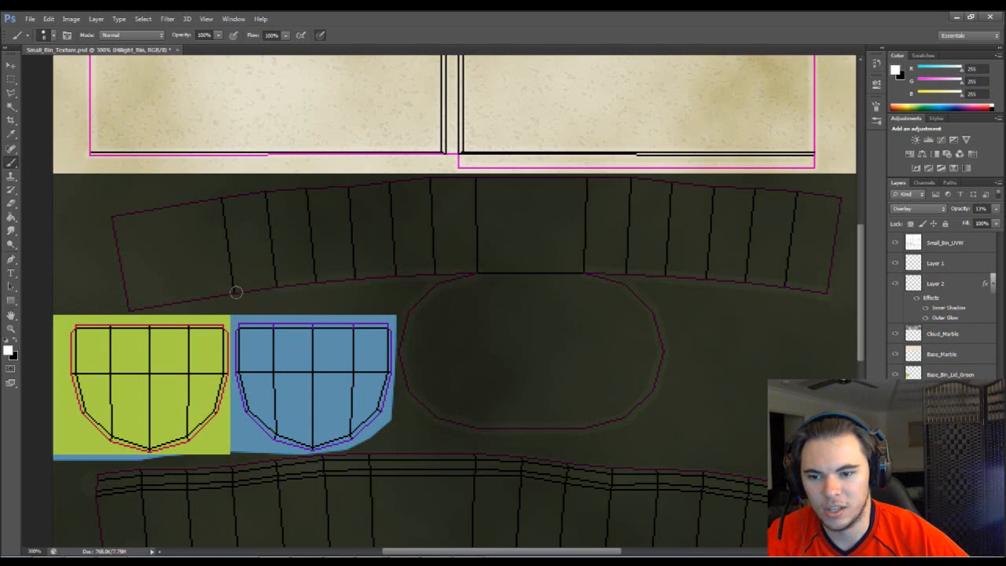
pyautogui.moveTo(129, 314)
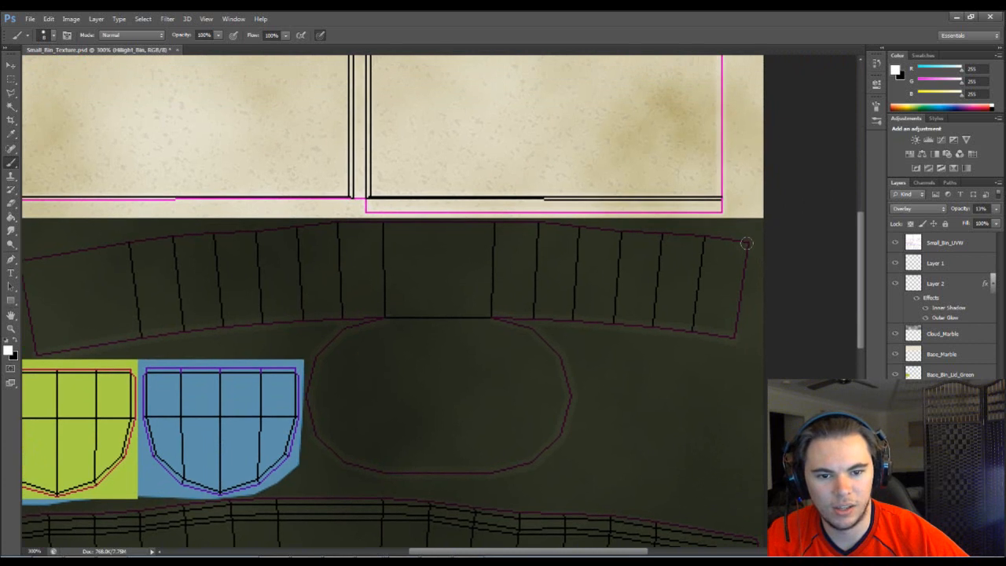
pyautogui.moveTo(665, 231)
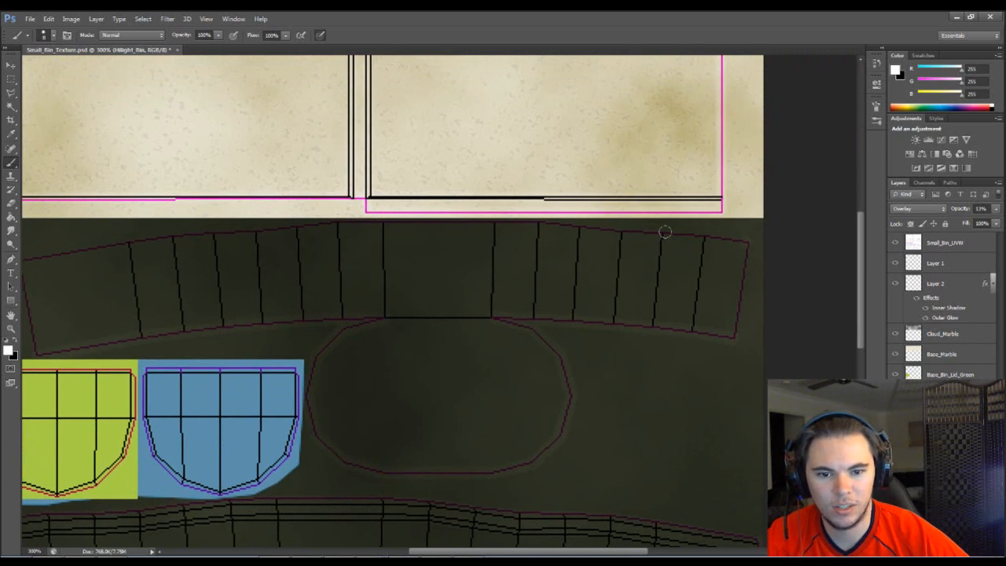
pyautogui.moveTo(660, 232)
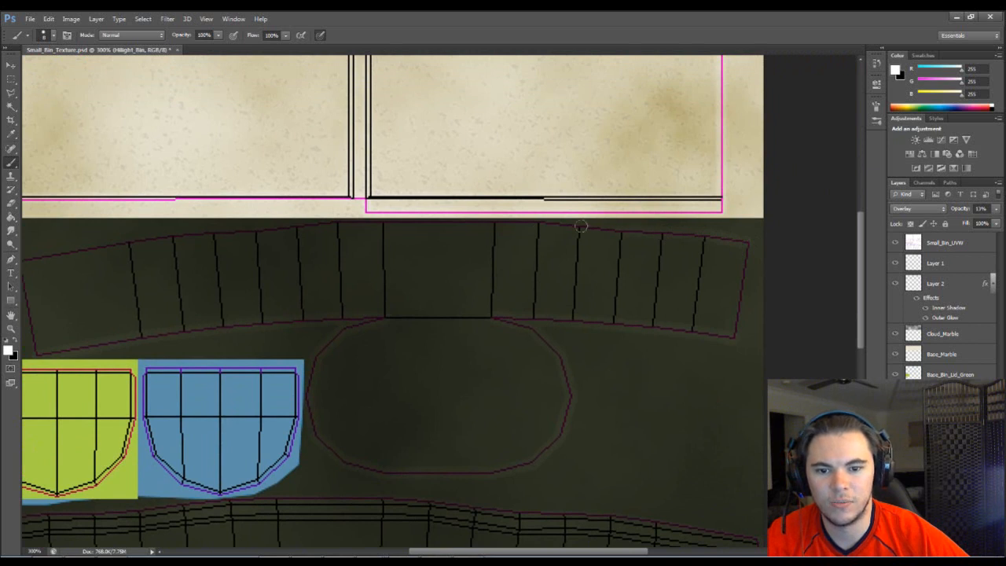
pyautogui.moveTo(493, 220)
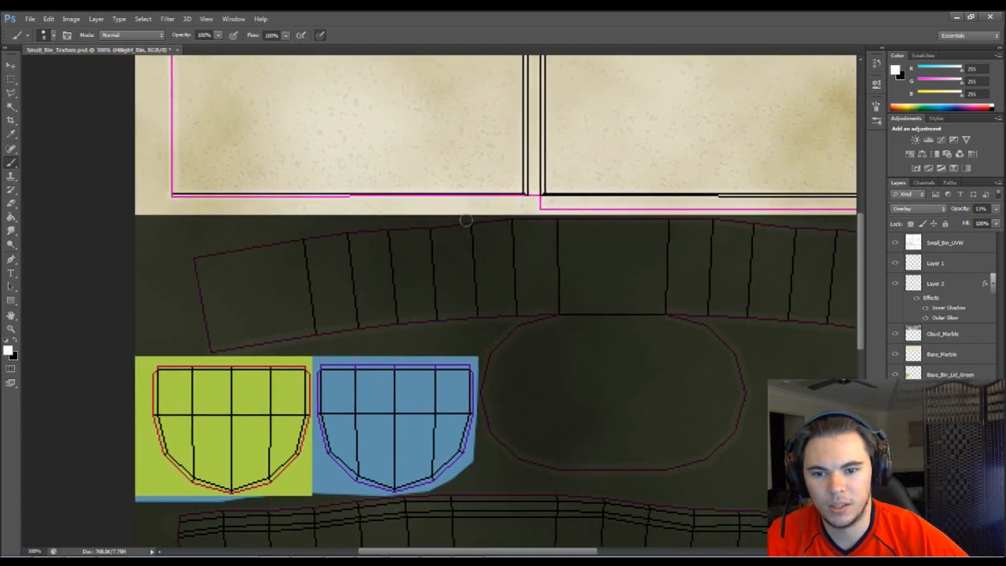
pyautogui.moveTo(430, 227)
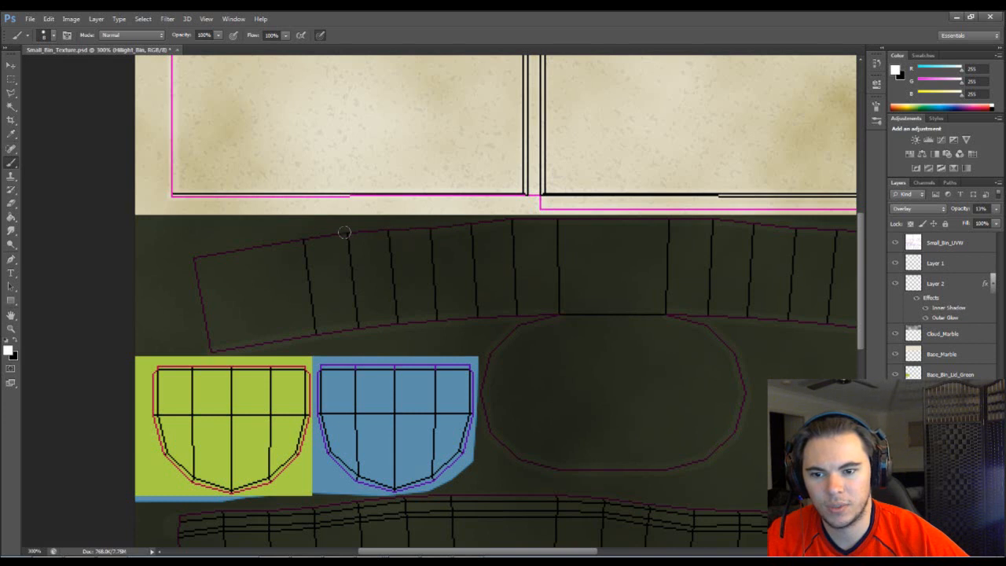
pyautogui.moveTo(188, 261)
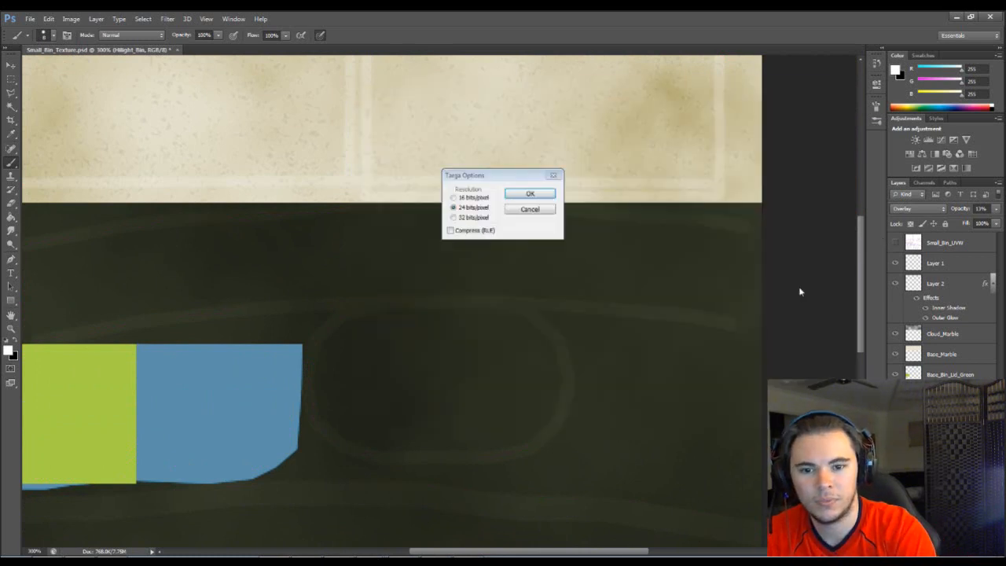
# Step: Confirm the Targa Options at 24 bits/pixel to save the texture sheet
pyautogui.click(529, 194)
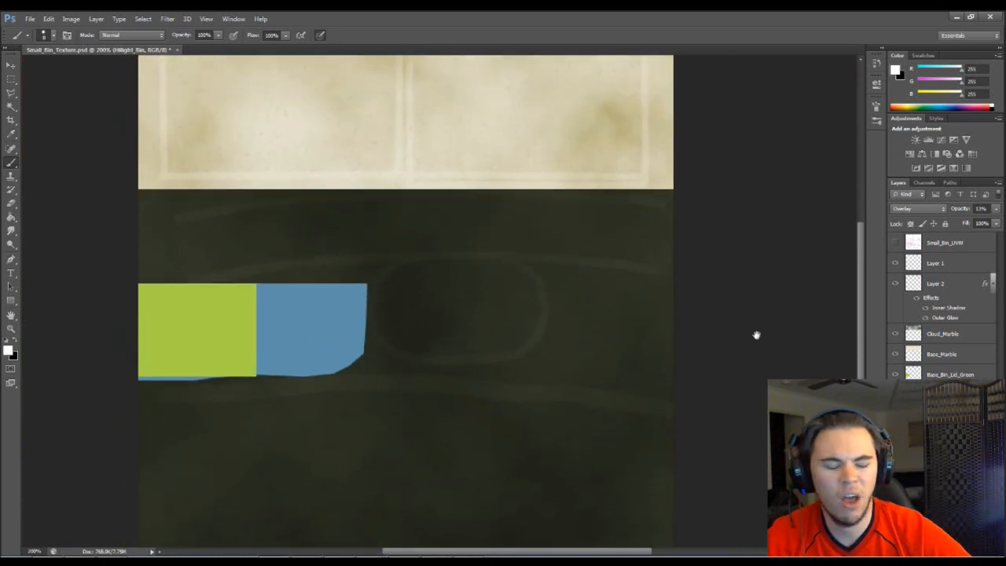
pyautogui.moveTo(758, 333)
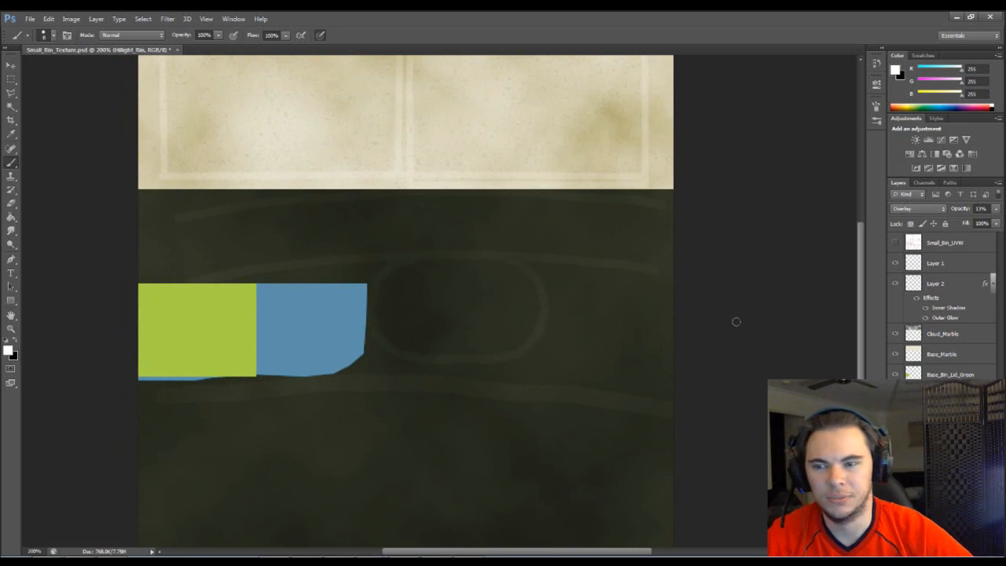
pyautogui.moveTo(749, 318)
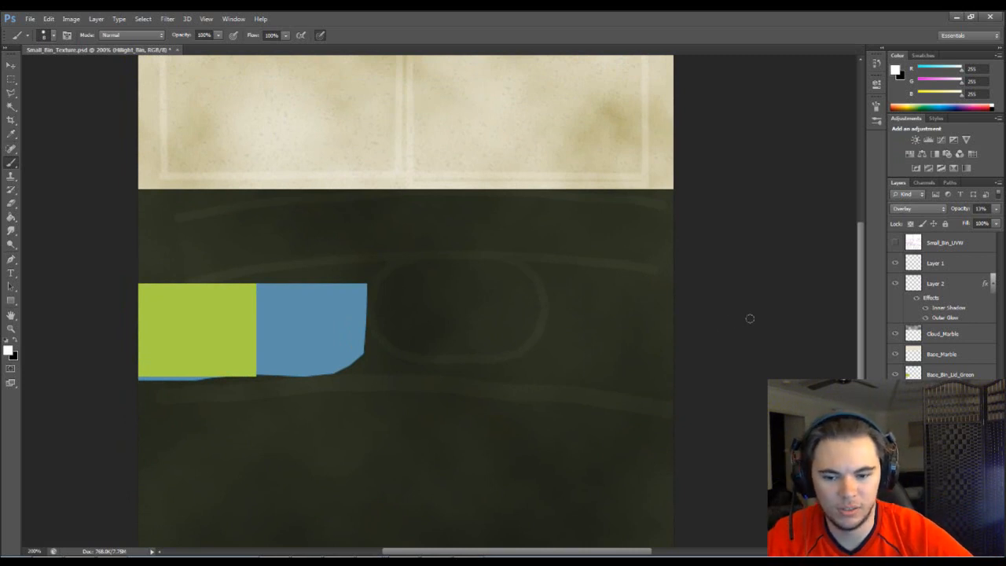
pyautogui.moveTo(732, 342)
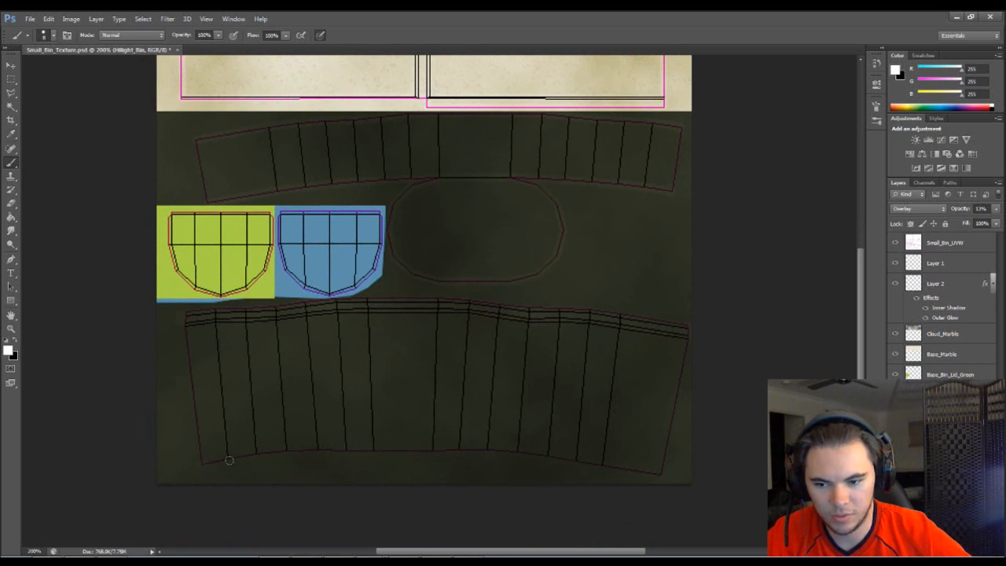
pyautogui.moveTo(287, 450)
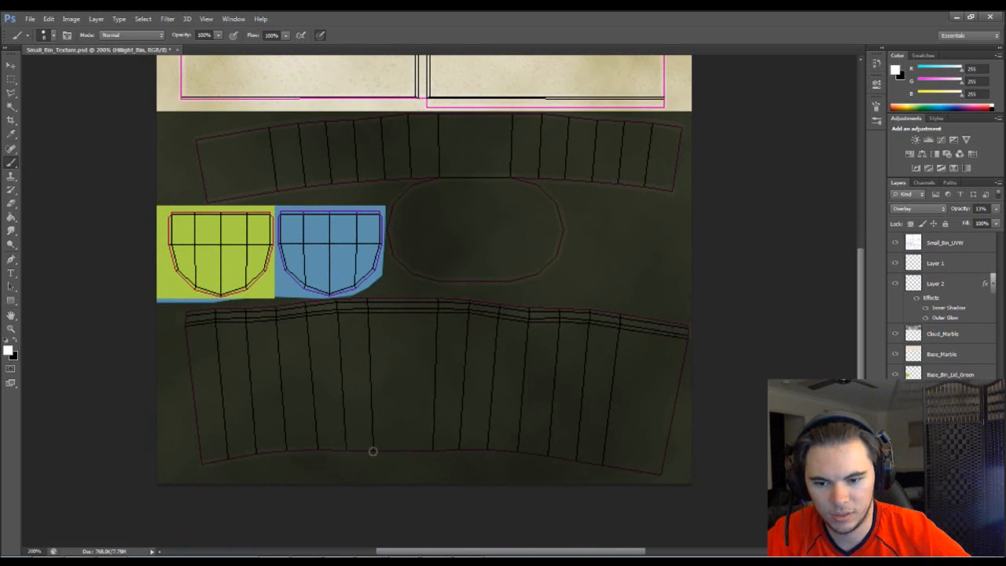
pyautogui.moveTo(463, 450)
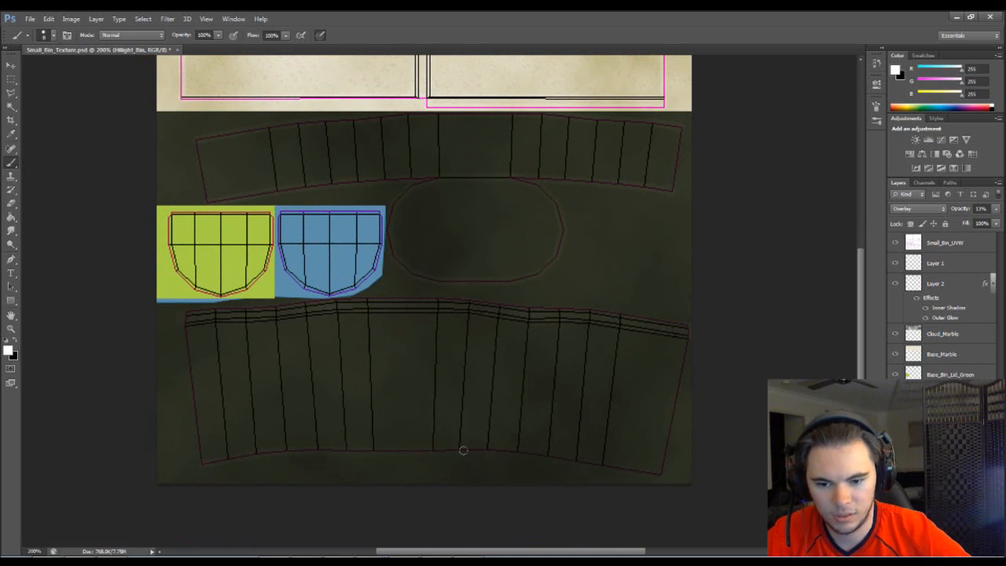
pyautogui.moveTo(543, 456)
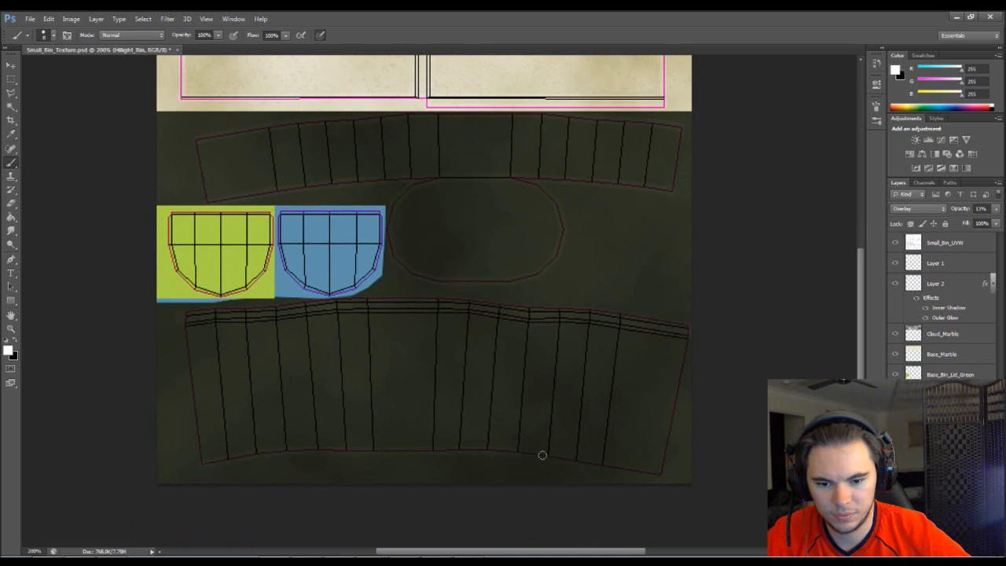
pyautogui.moveTo(658, 475)
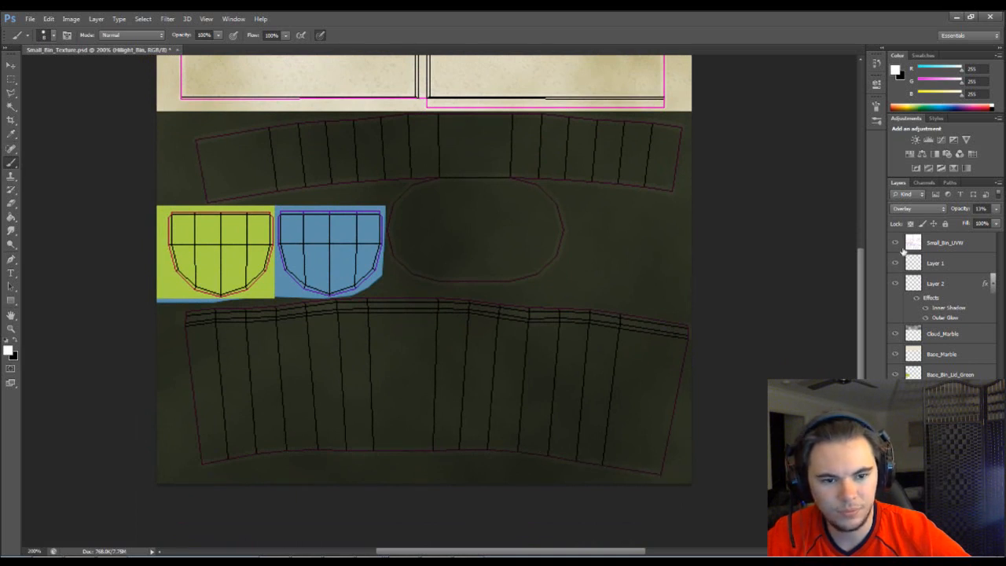
# Step: Hide the UV wireframe layer again to preview the bottom-edge highlights
pyautogui.click(893, 242)
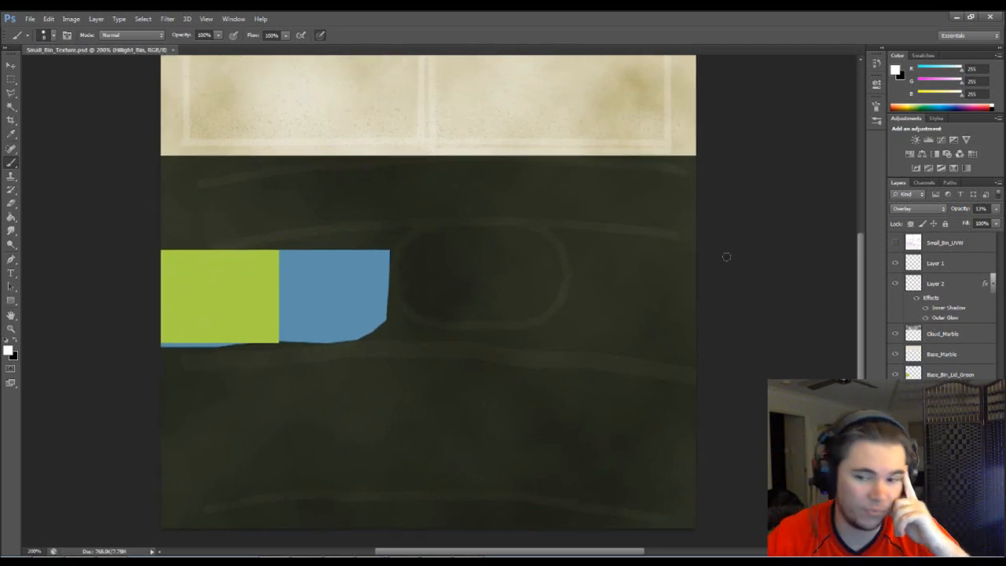
pyautogui.moveTo(852, 255)
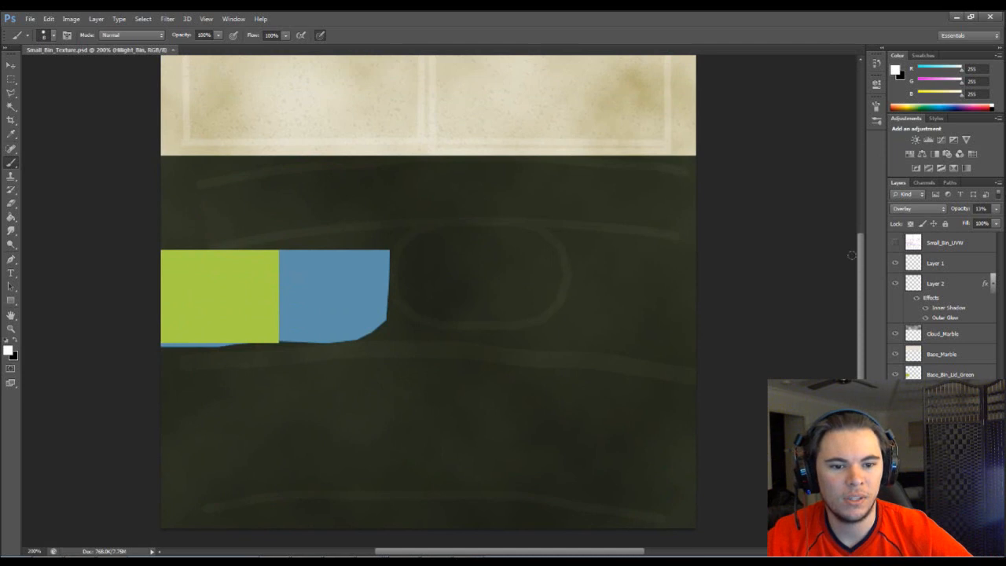
pyautogui.scroll(-3)
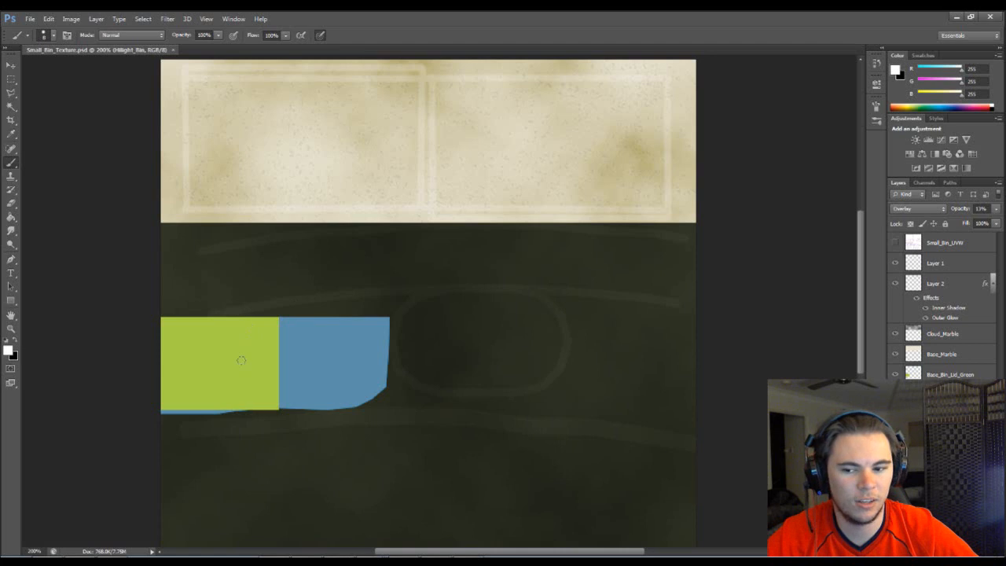
pyautogui.moveTo(248, 339)
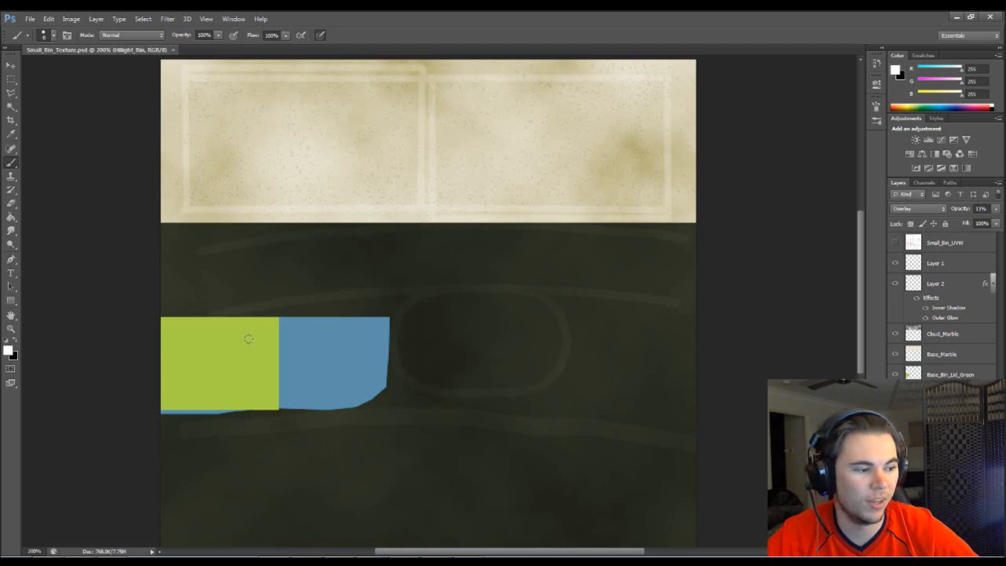